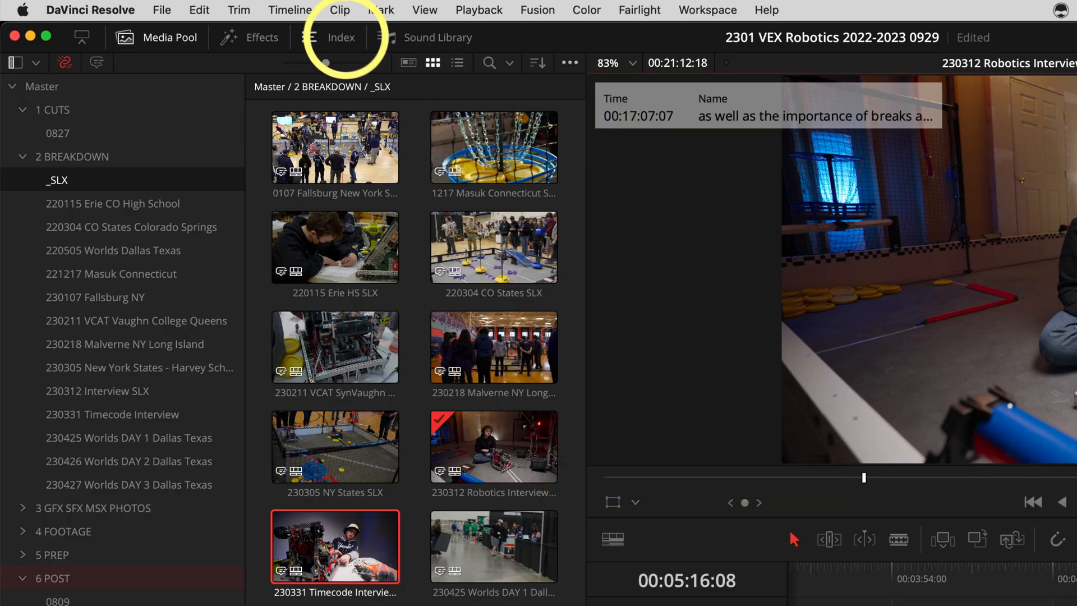
- Show the Index panel, unlock track Video 1 and delete all timeline markers
{"action": "left_click", "coordinate": [317, 37]}
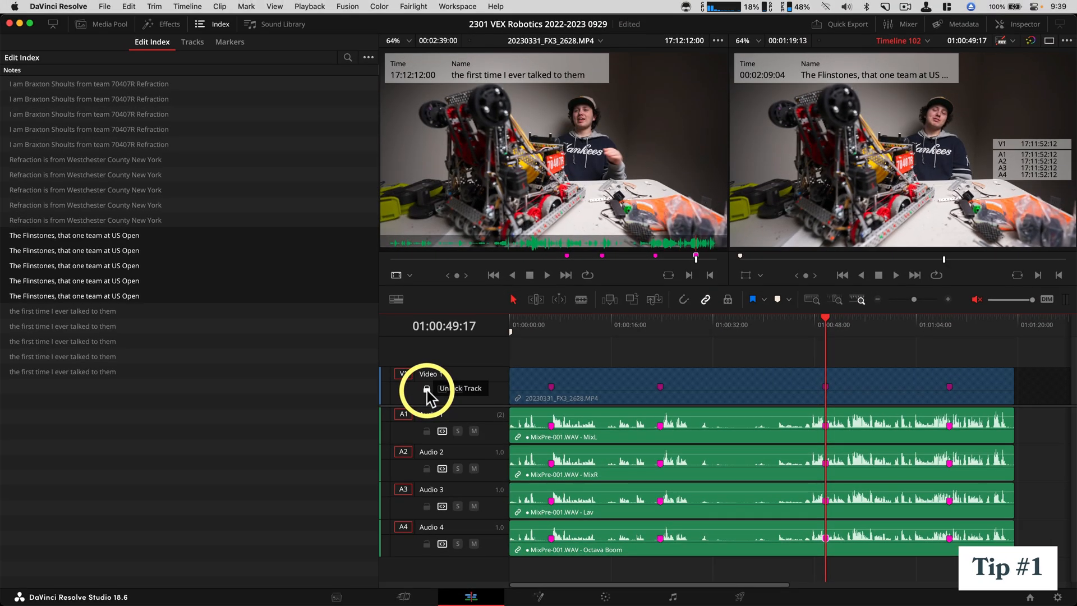
{"action": "left_click", "coordinate": [246, 6]}
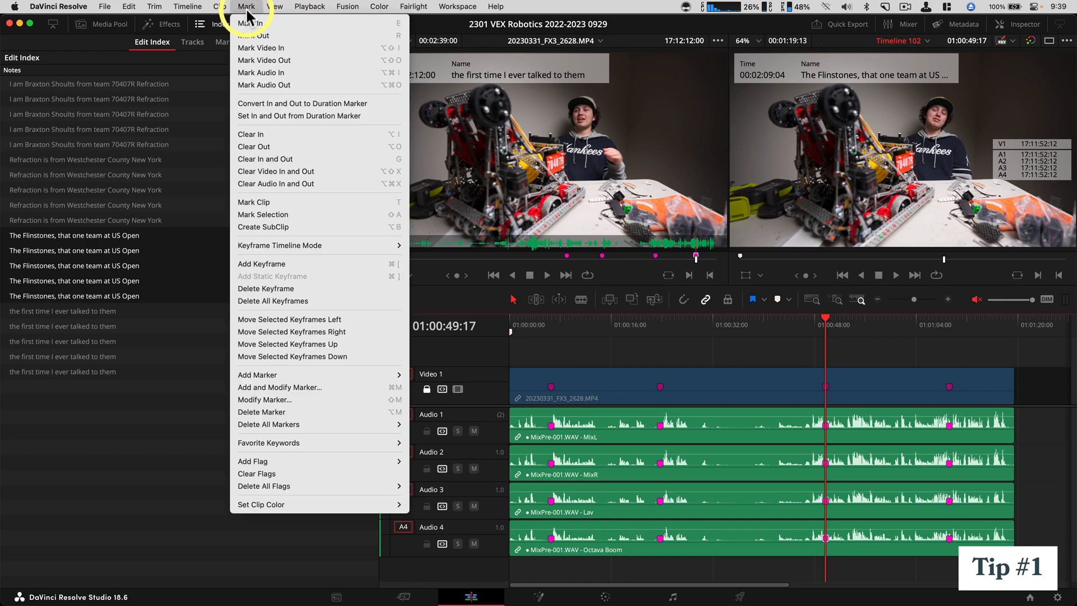
{"action": "mouse_move", "coordinate": [374, 424]}
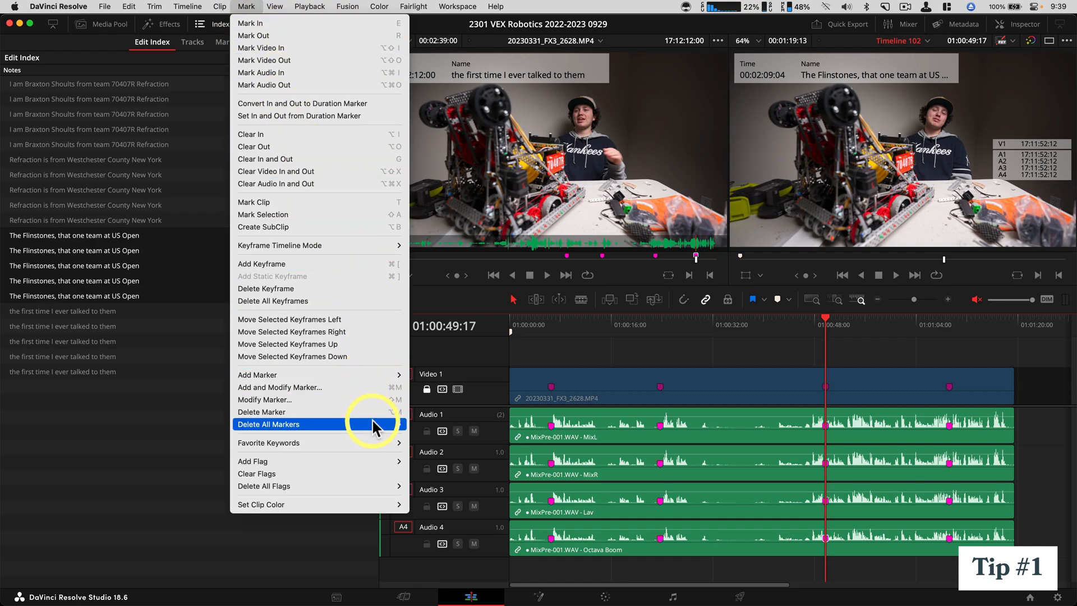
{"action": "left_click", "coordinate": [286, 424]}
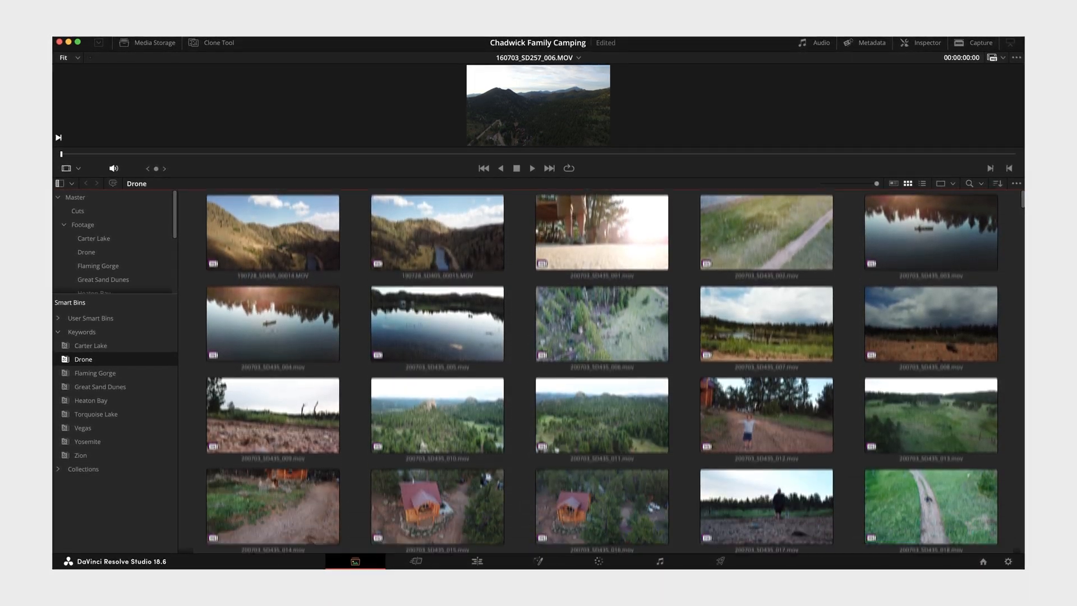
- Hover-scrub the drone clip and the second cut thumbnails in the Media Pool to preview them
{"action": "scroll", "scroll_direction": "down", "scroll_amount": 3}
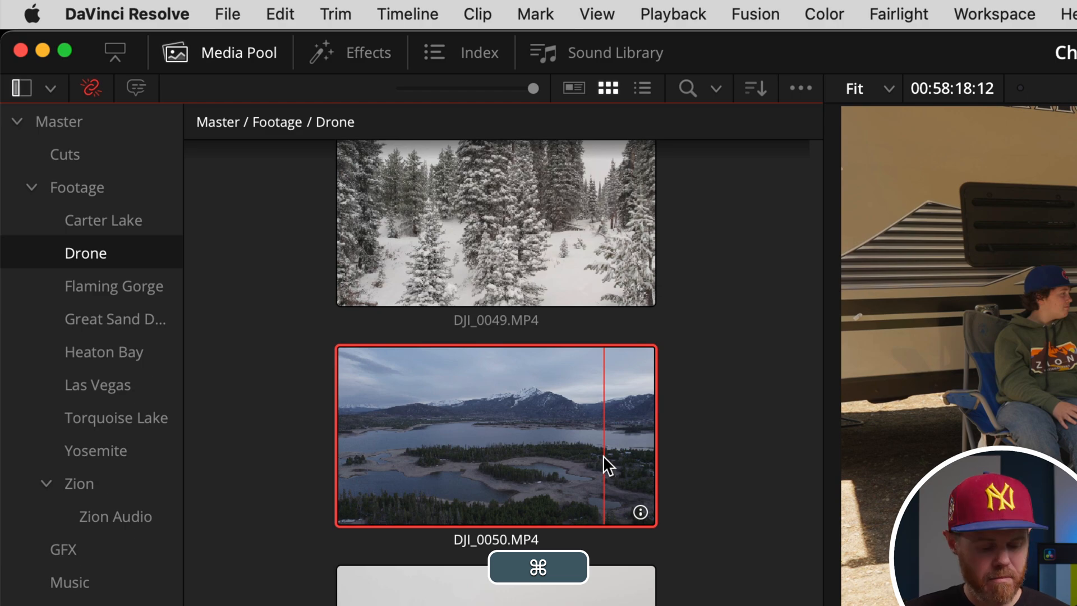
{"action": "key", "text": "cmd+p"}
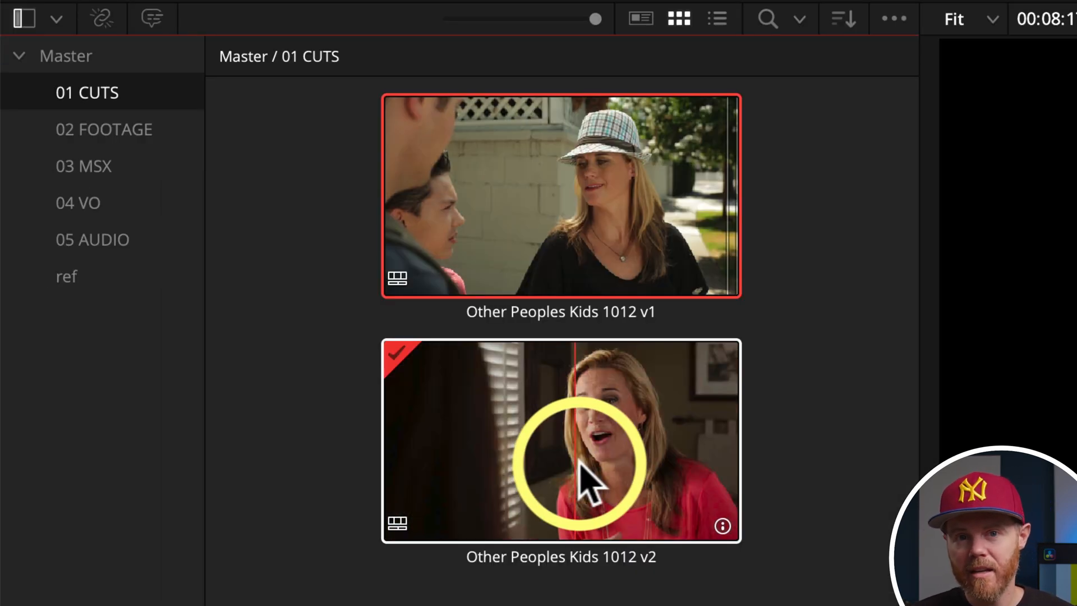
{"action": "key", "text": "cmd+p"}
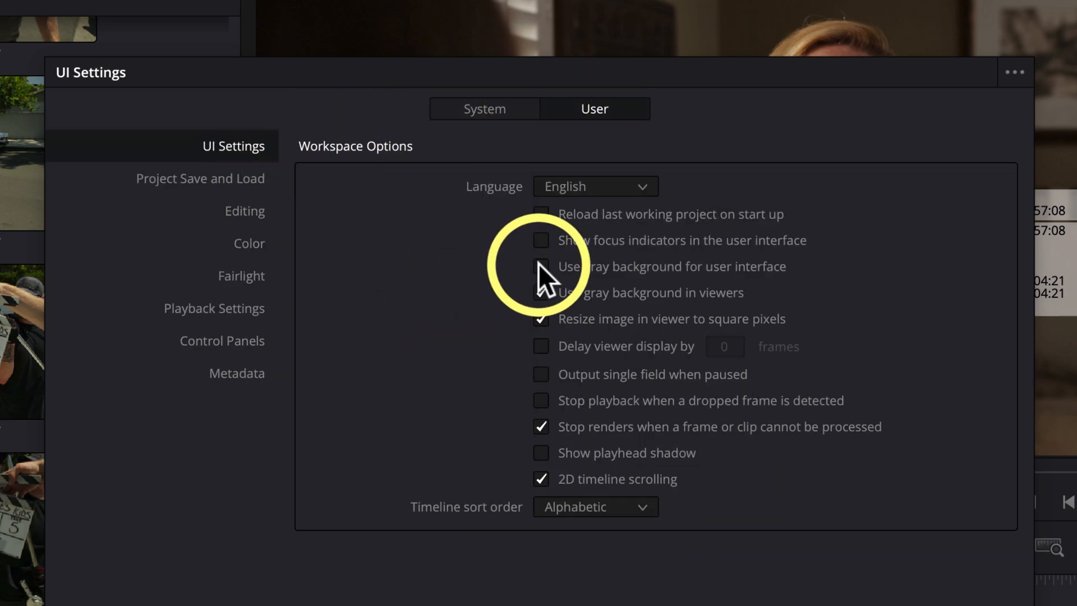
- Enable gray UI background and focus indicators in User UI Settings, then save the preferences
{"action": "left_click", "coordinate": [540, 267]}
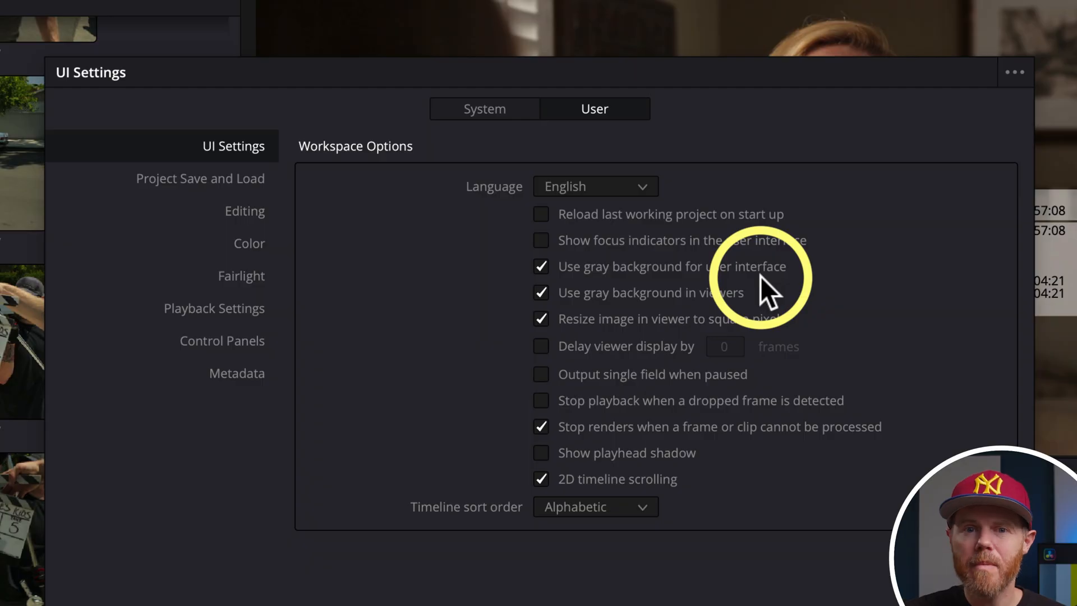
{"action": "left_click", "coordinate": [541, 240]}
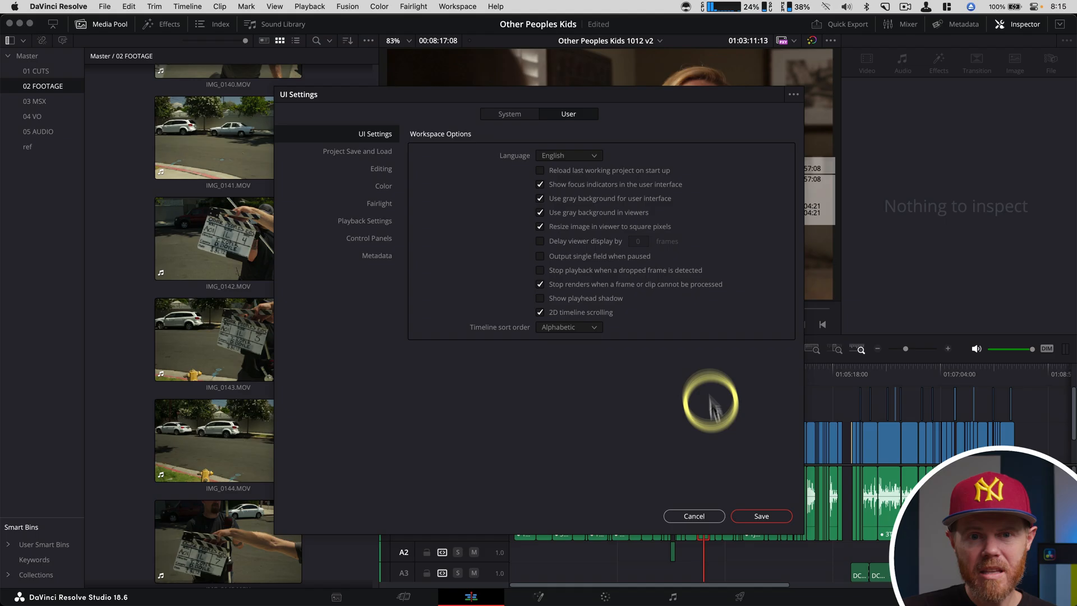
{"action": "left_click", "coordinate": [694, 515]}
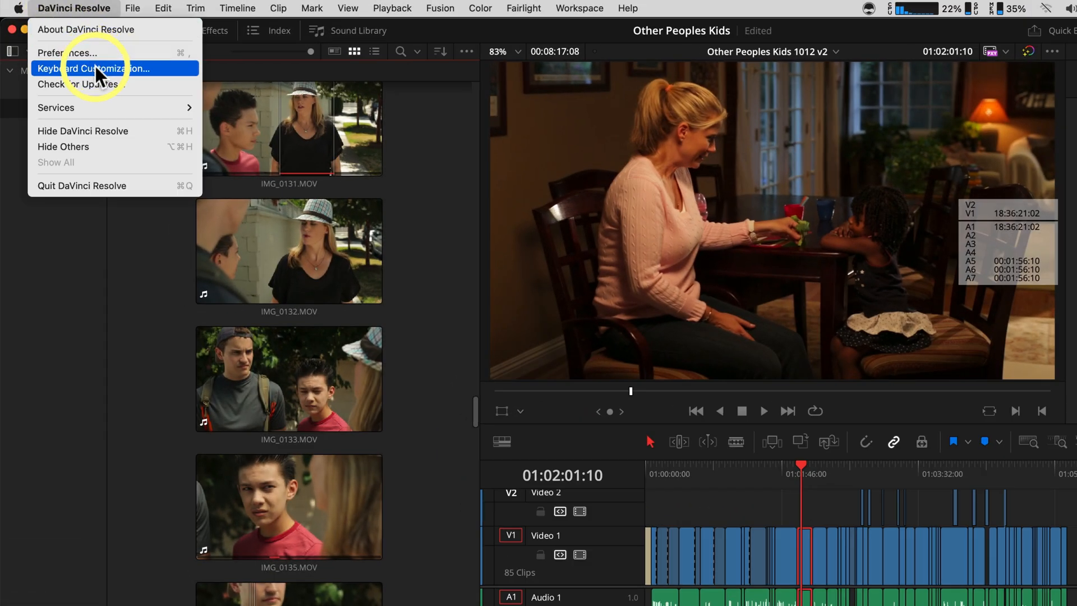
- In Keyboard Customization, check which command the Cmd+2 key combination runs
{"action": "left_click", "coordinate": [98, 67]}
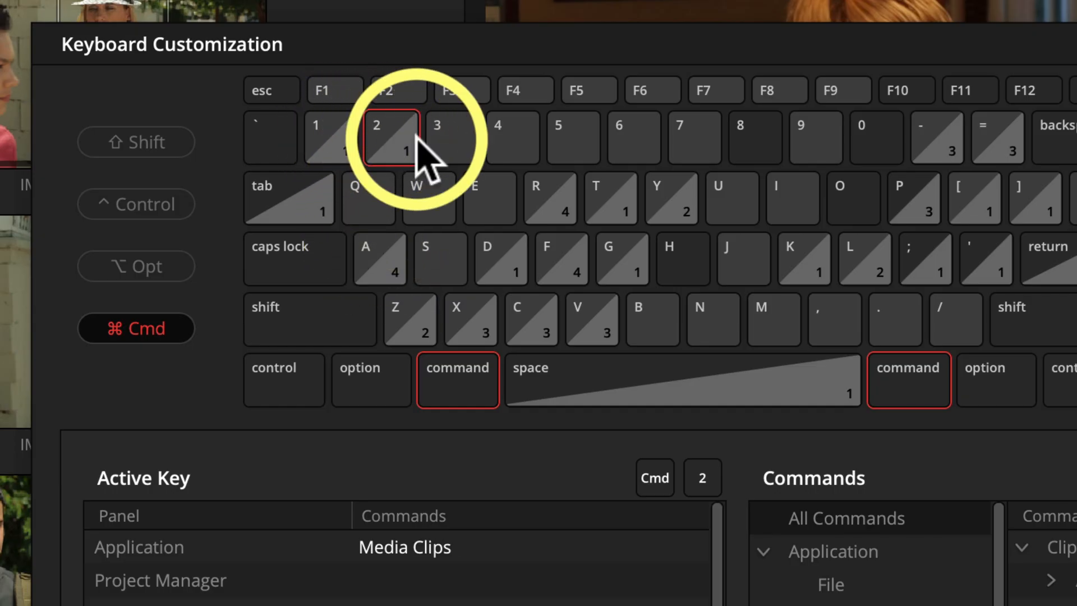
{"action": "left_click", "coordinate": [503, 137]}
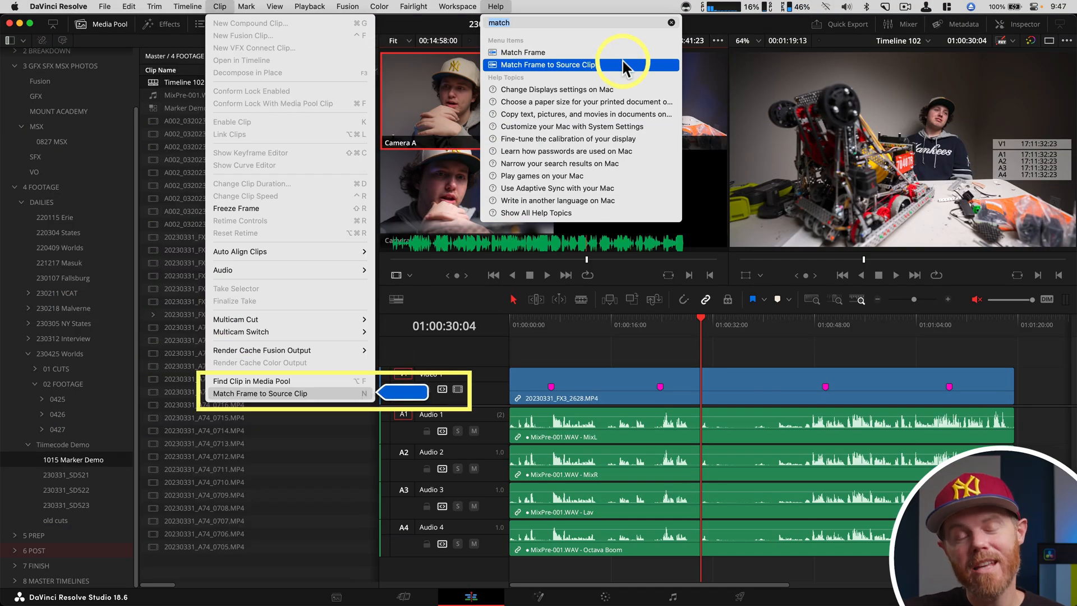
- Run Match Frame to Source Clip from Help search and from the timeline viewer's Match Frame button
{"action": "left_click", "coordinate": [549, 65]}
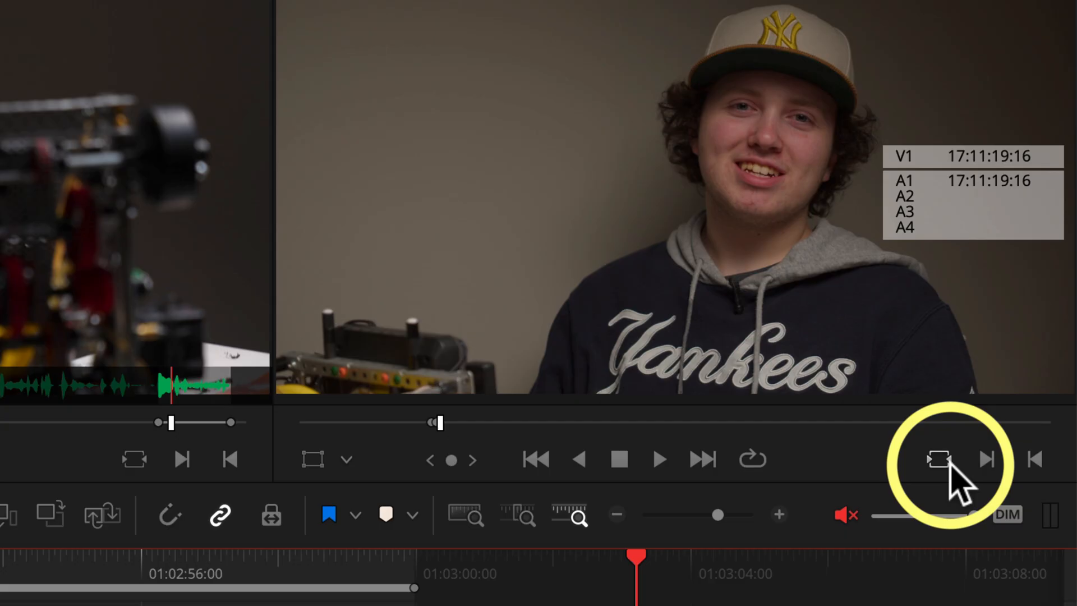
{"action": "left_click", "coordinate": [938, 458]}
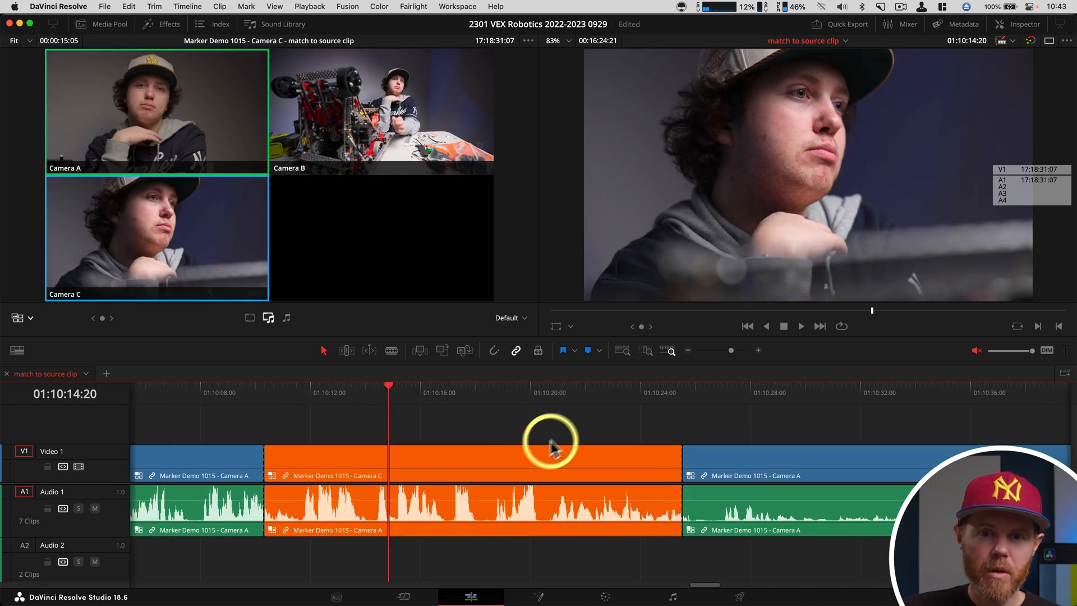
- Match-frame the multicam clip to its original camera file and show its Audio Track in the source viewer
{"action": "right_click", "coordinate": [552, 446]}
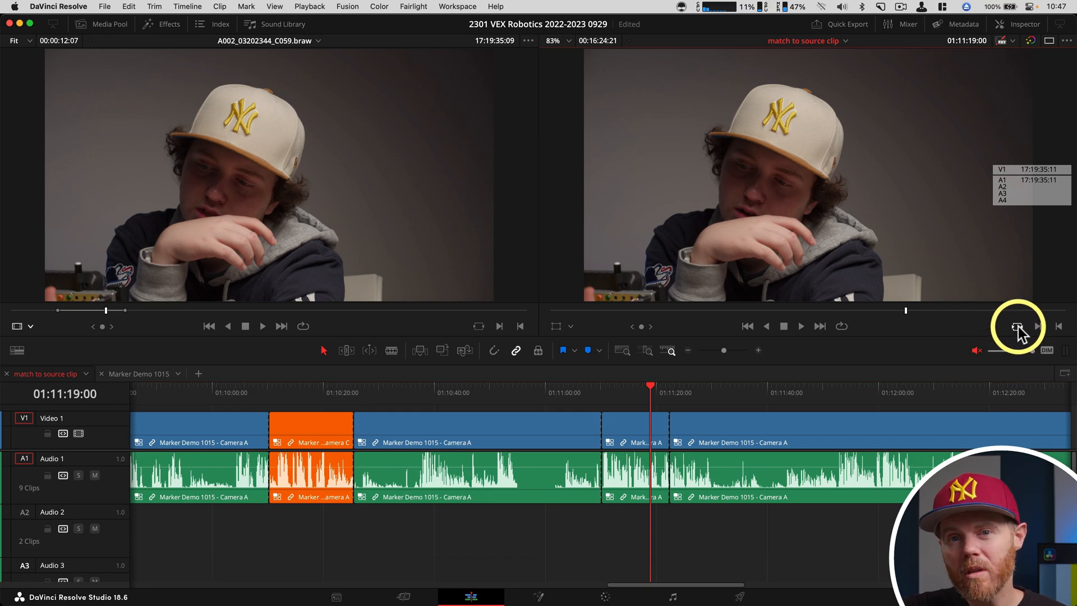
{"action": "left_click", "coordinate": [1015, 325]}
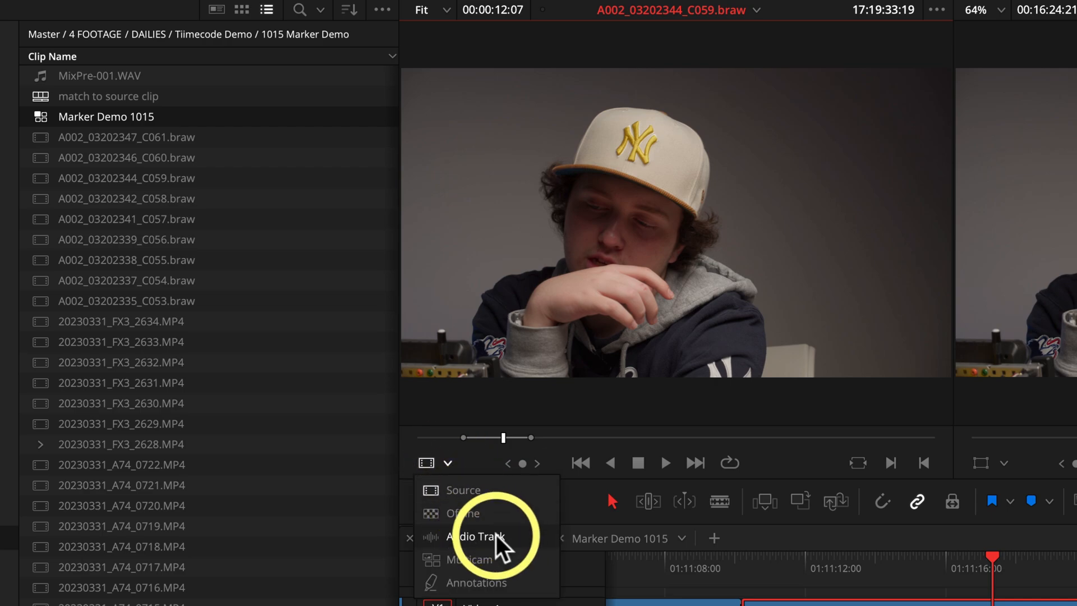
{"action": "left_click", "coordinate": [475, 536]}
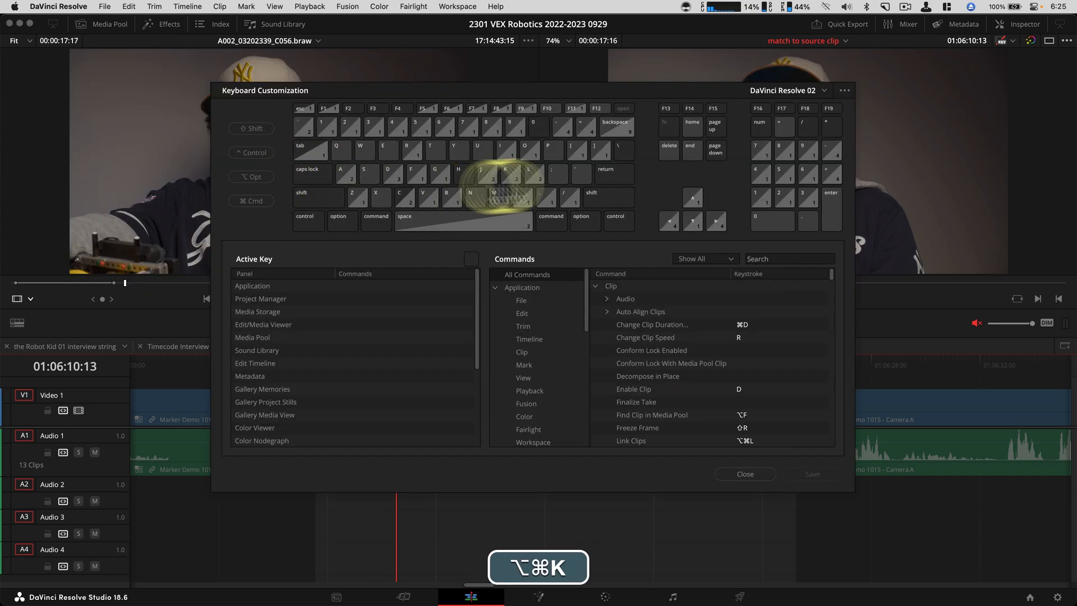
- Search 'match' in Keyboard Customization to find the Match Frame commands and their keys
{"action": "type", "text": "match"}
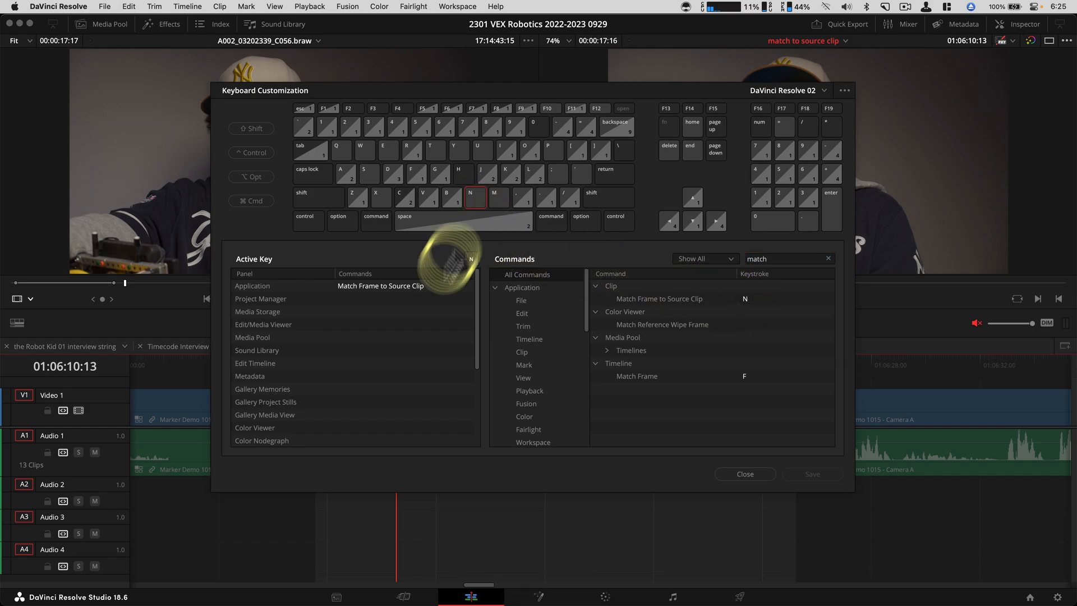
- Load the Camera A multicam clip's source file with N, then move to a later multicam clip
{"action": "left_click", "coordinate": [745, 473]}
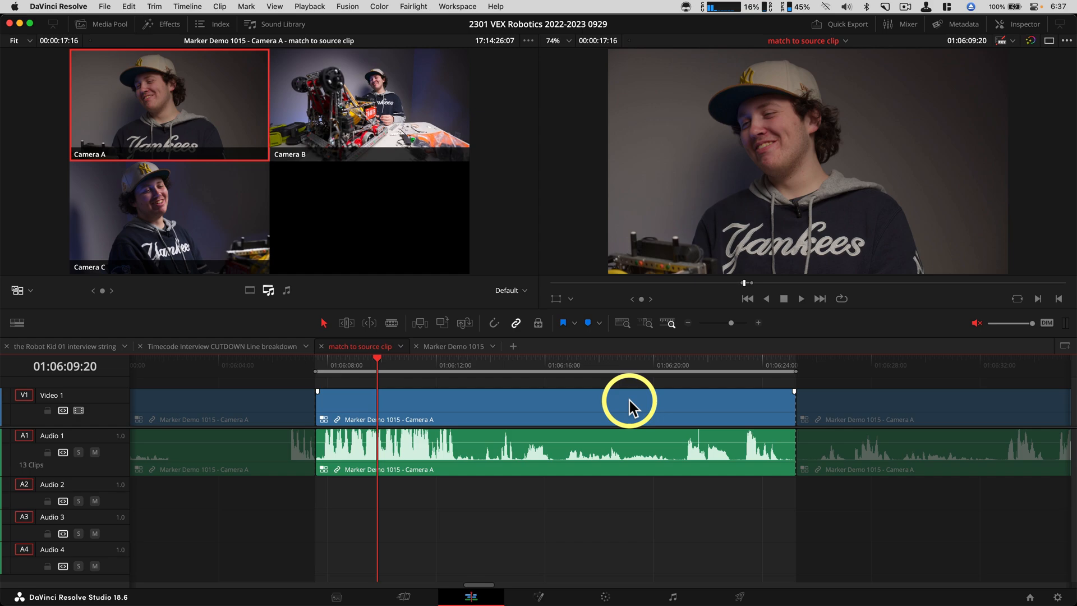
{"action": "key", "text": "n"}
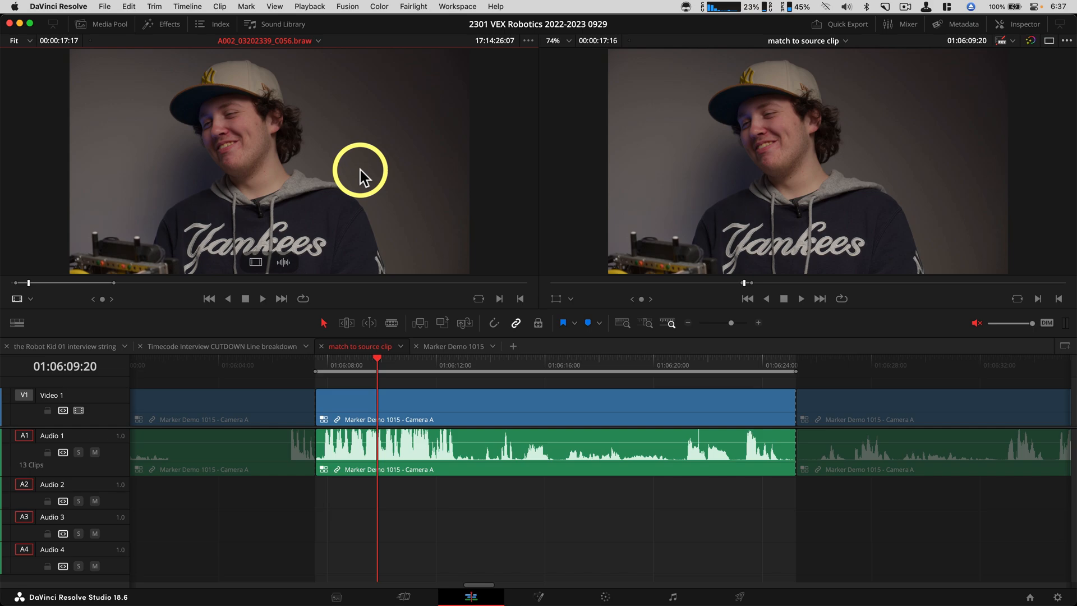
{"action": "key", "text": "F10"}
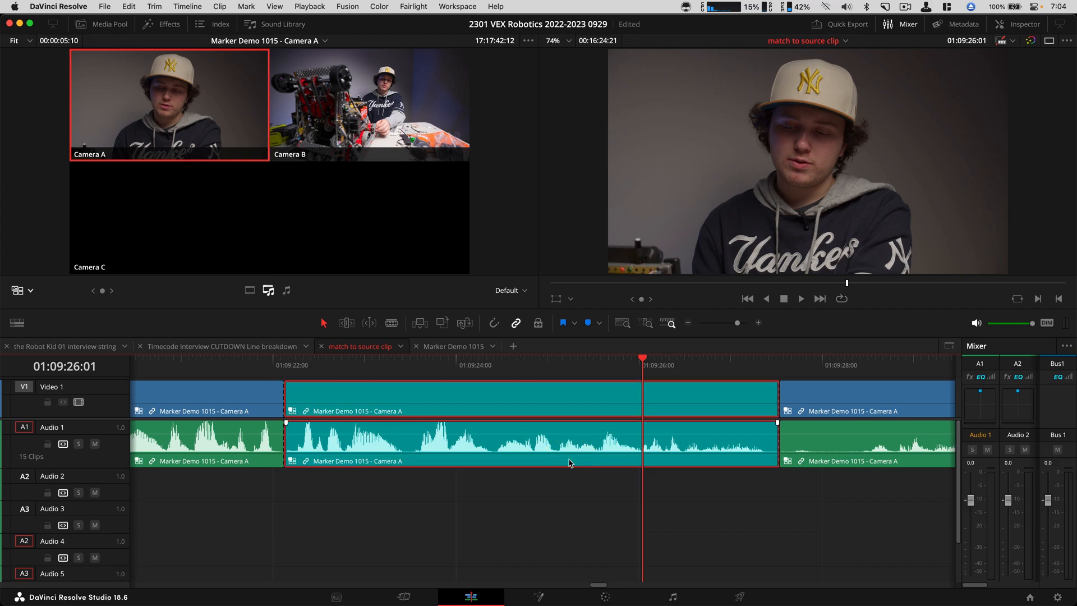
- Flatten the later multicam clip's audio to MixPre-001.WAV and play back from its start
{"action": "left_click", "coordinate": [570, 458]}
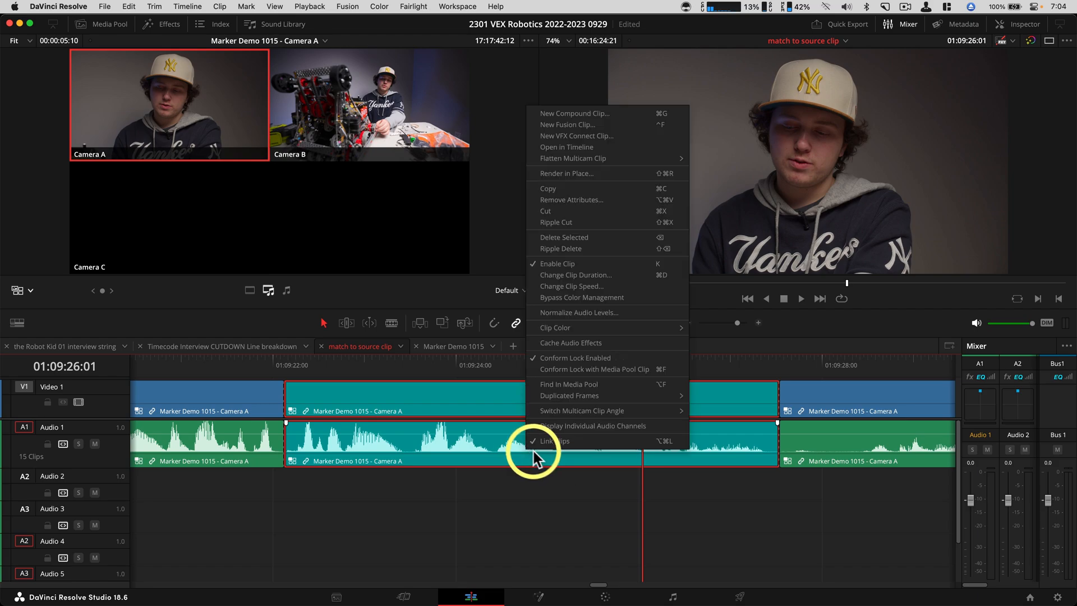
{"action": "mouse_move", "coordinate": [596, 372]}
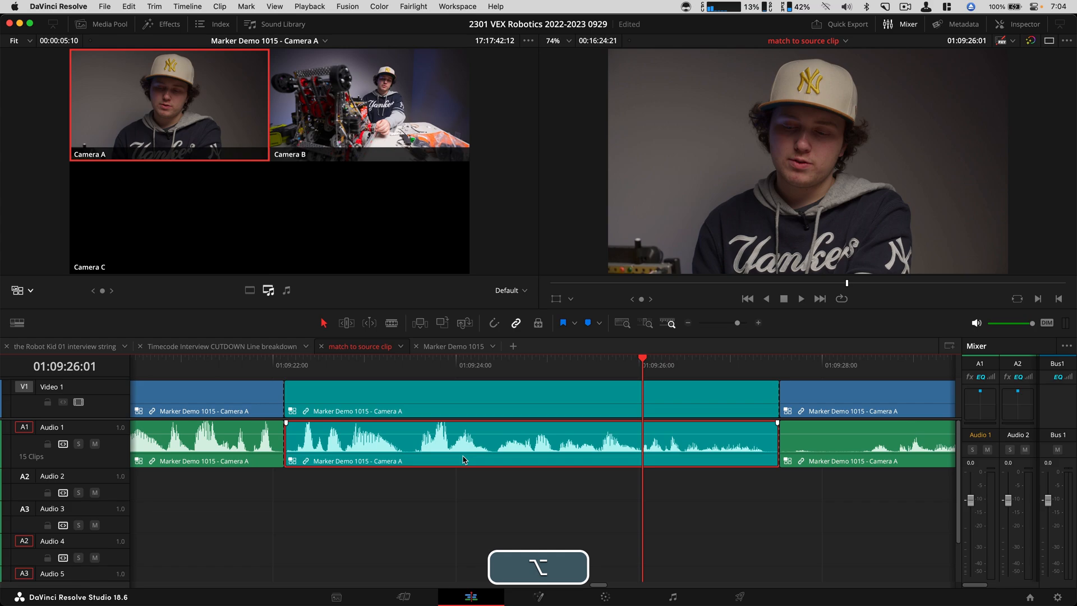
{"action": "right_click", "coordinate": [465, 460]}
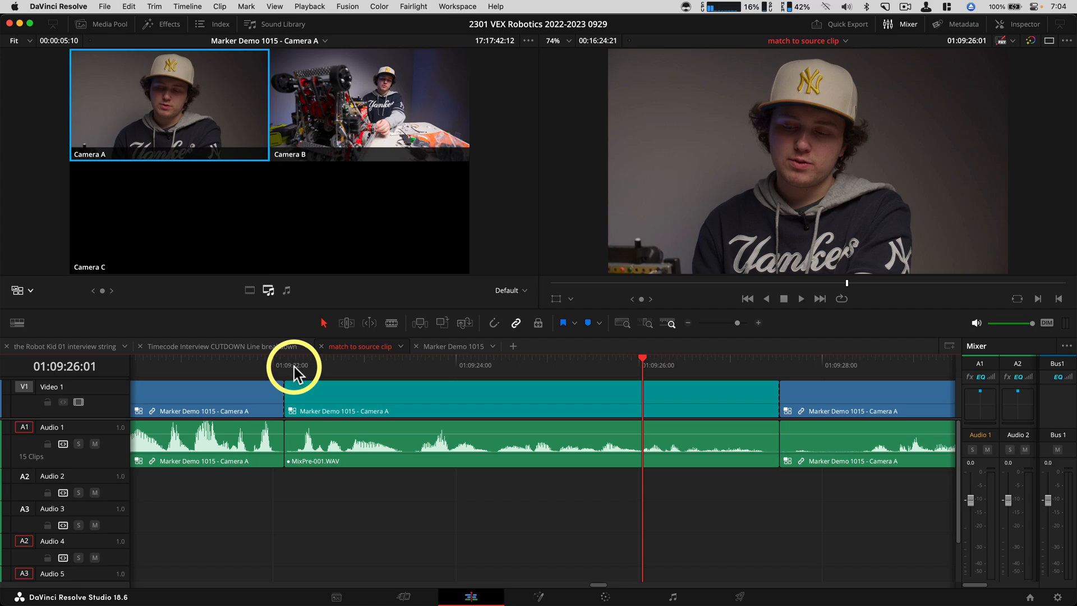
{"action": "left_click", "coordinate": [291, 366]}
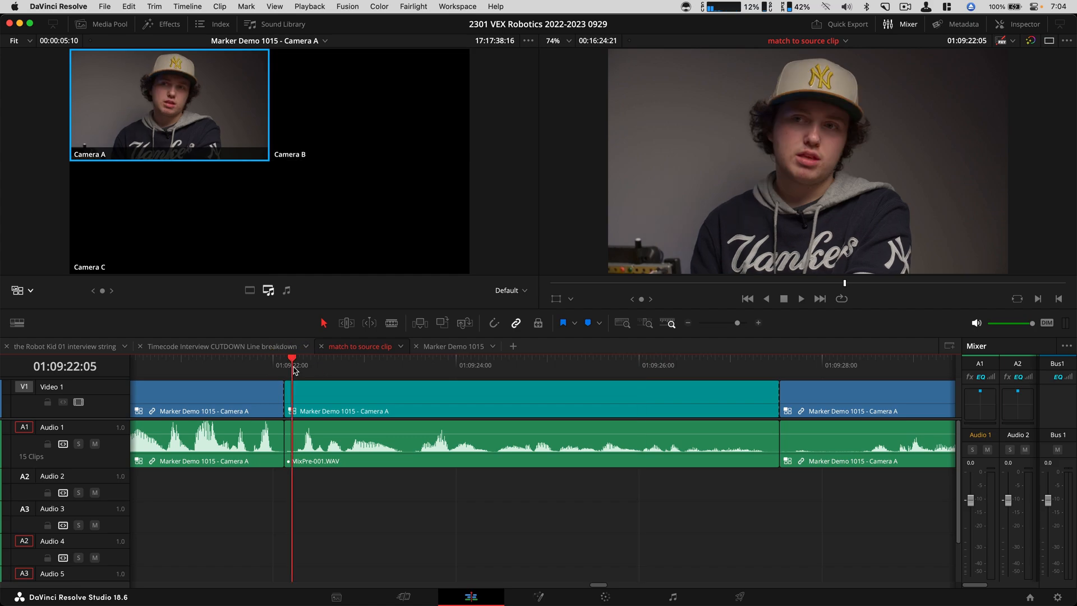
{"action": "key", "text": "space"}
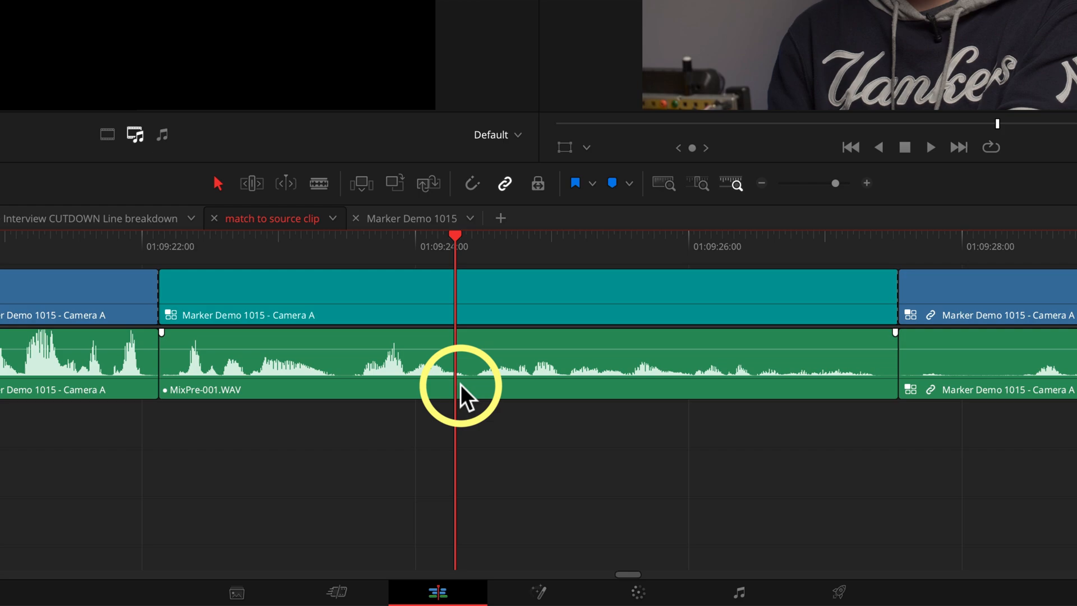
- Show Clip Attributes for MixPre-001.WAV, listing its four mic channels on Audio 1
{"action": "left_click", "coordinate": [466, 386]}
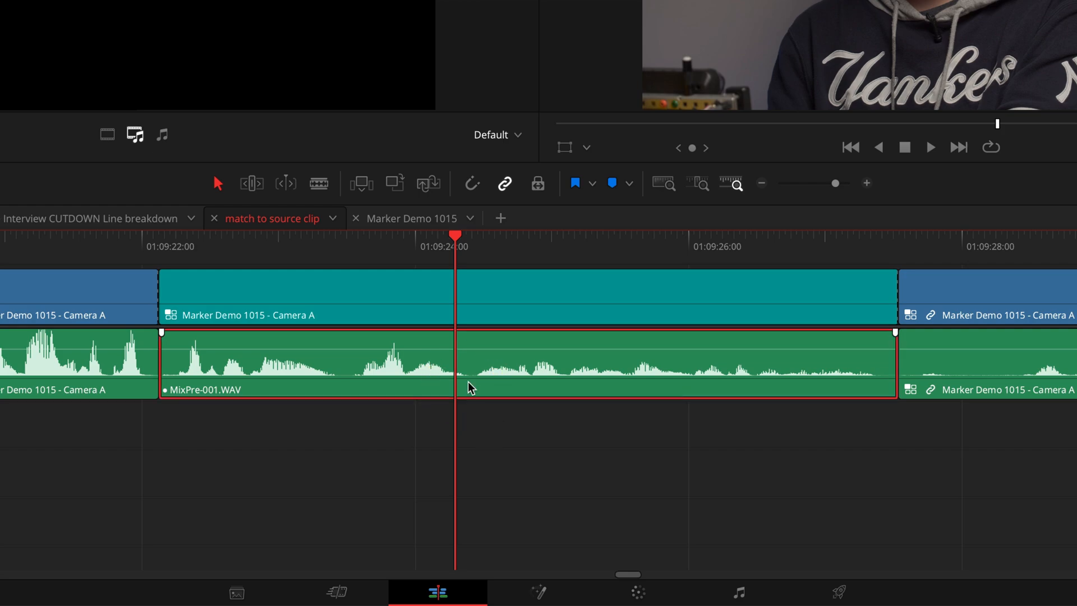
{"action": "right_click", "coordinate": [470, 387]}
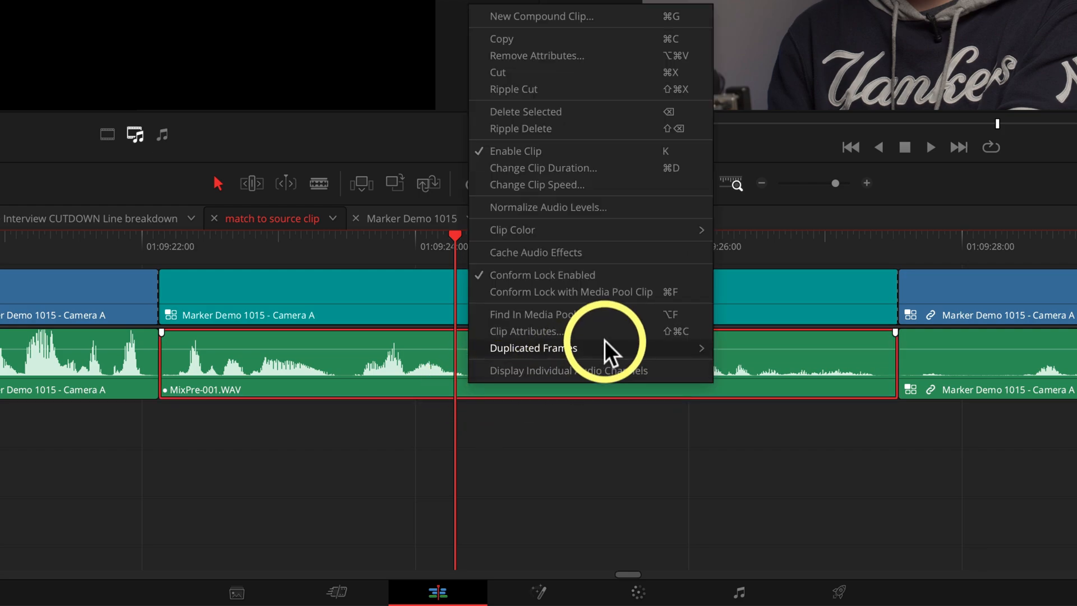
{"action": "mouse_move", "coordinate": [611, 337]}
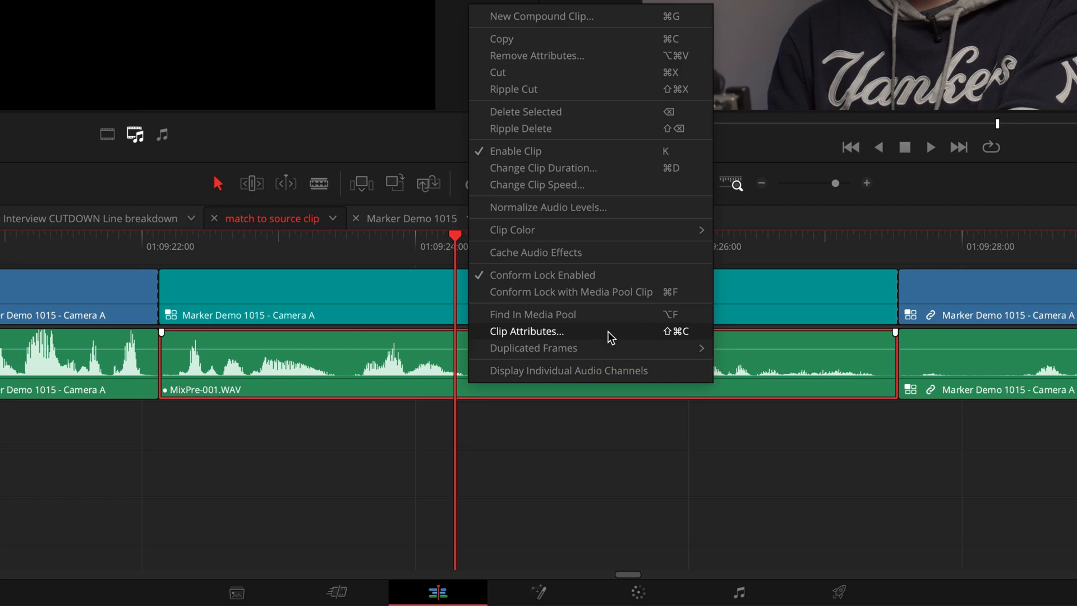
{"action": "left_click", "coordinate": [528, 331]}
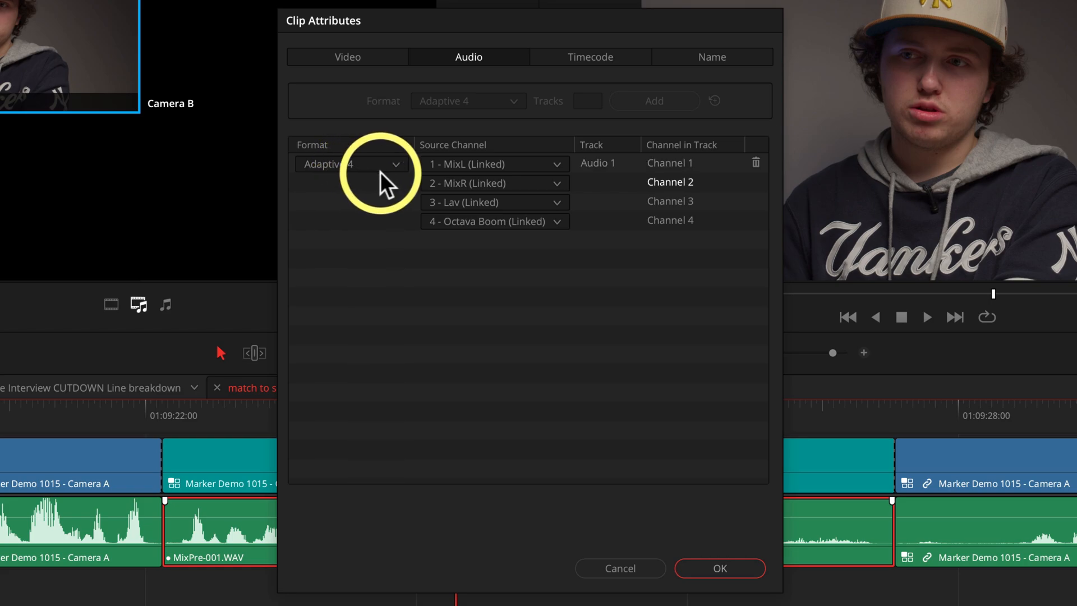
- Set MixPre-001.WAV to Mono format with Source Channel 3 - Lav (Linked) and confirm
{"action": "left_click", "coordinate": [351, 164]}
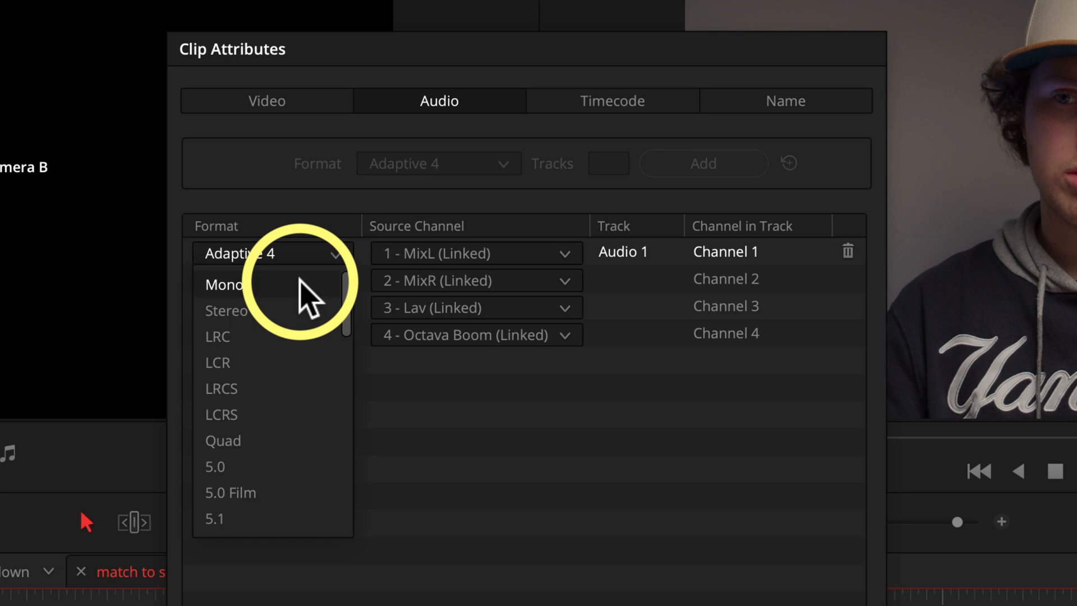
{"action": "left_click", "coordinate": [224, 285]}
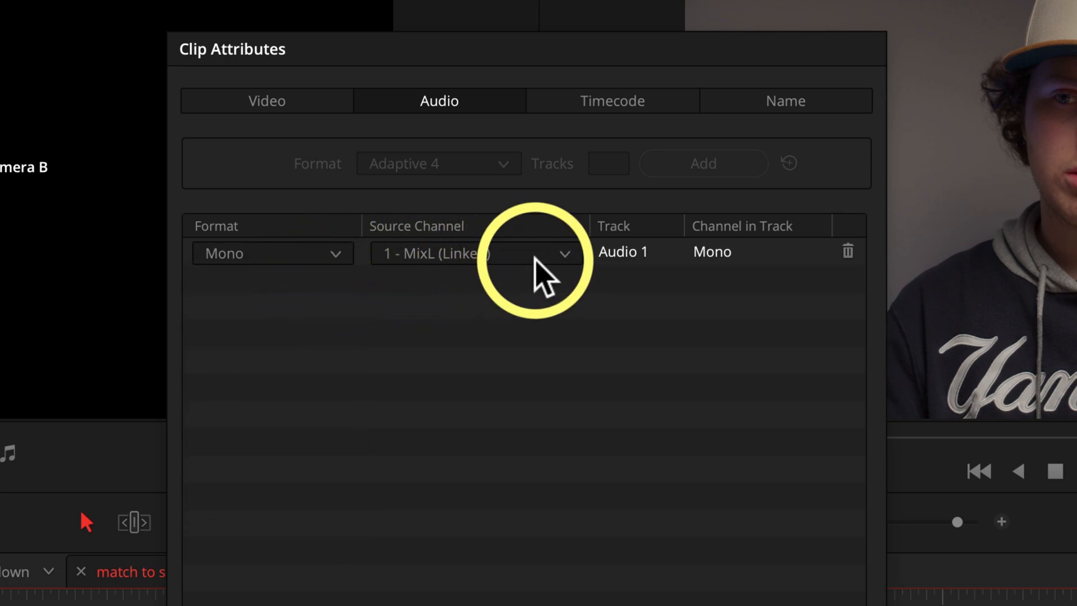
{"action": "left_click", "coordinate": [564, 254]}
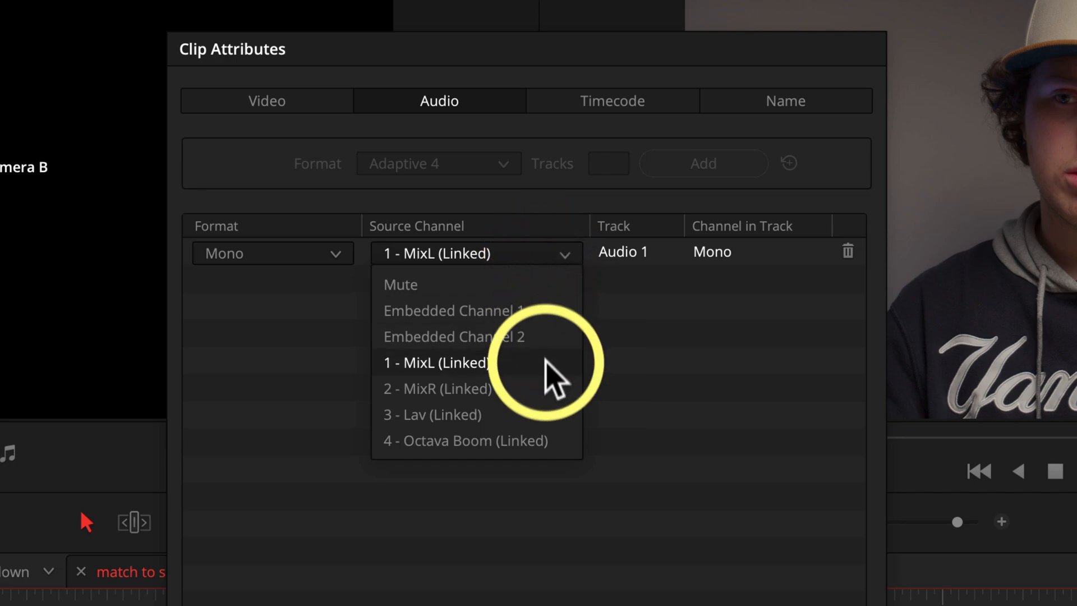
{"action": "mouse_move", "coordinate": [549, 420]}
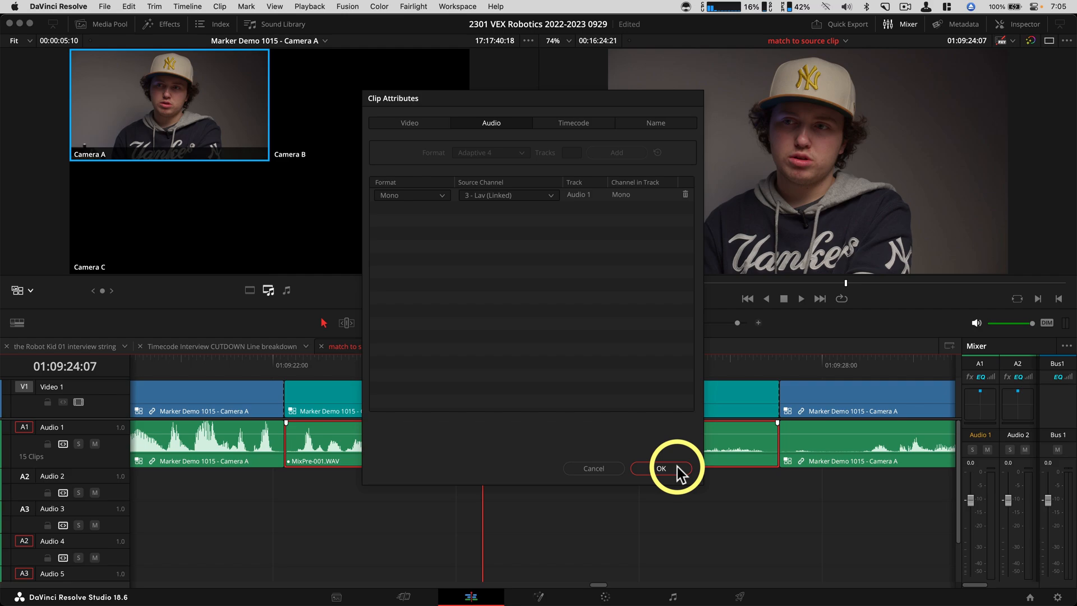
{"action": "left_click", "coordinate": [662, 467]}
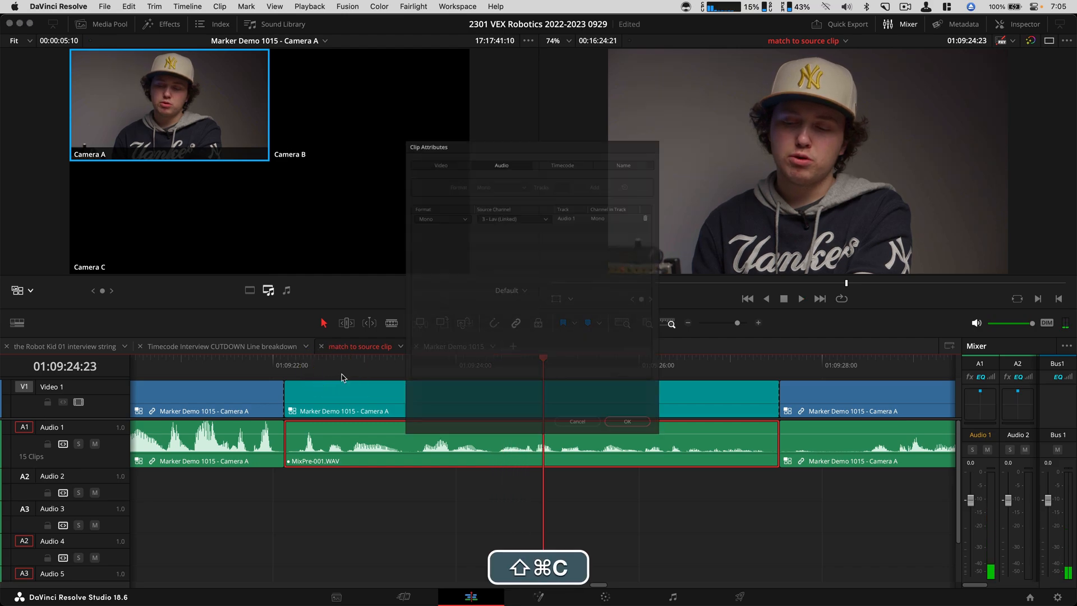
- Duplicate the MixPre audio onto A2 and choose Source Channel 4 - Octava Boom
{"action": "left_click", "coordinate": [508, 196]}
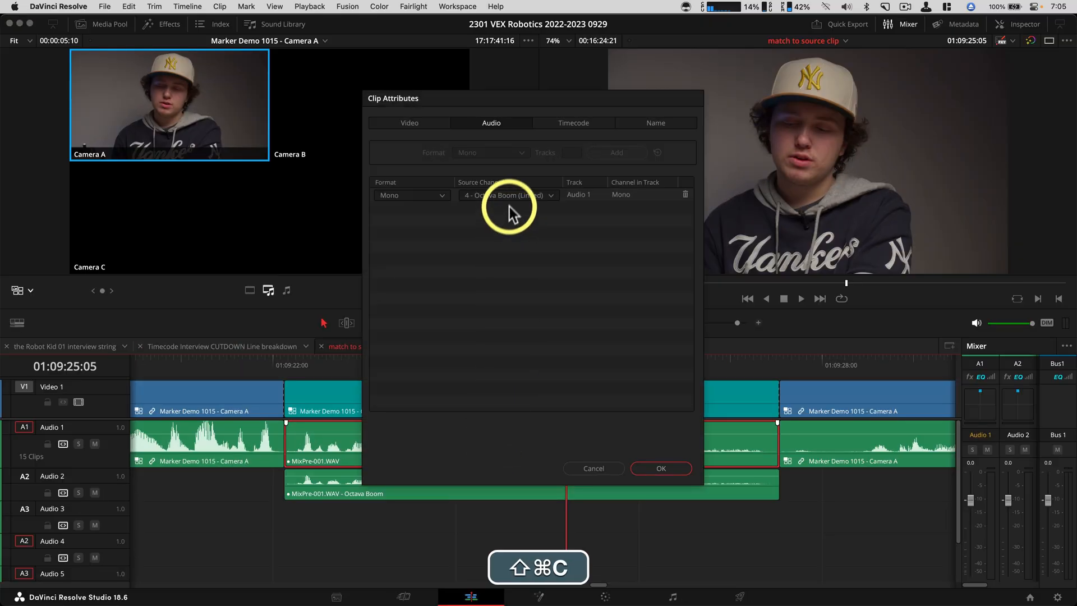
{"action": "left_click", "coordinate": [508, 195]}
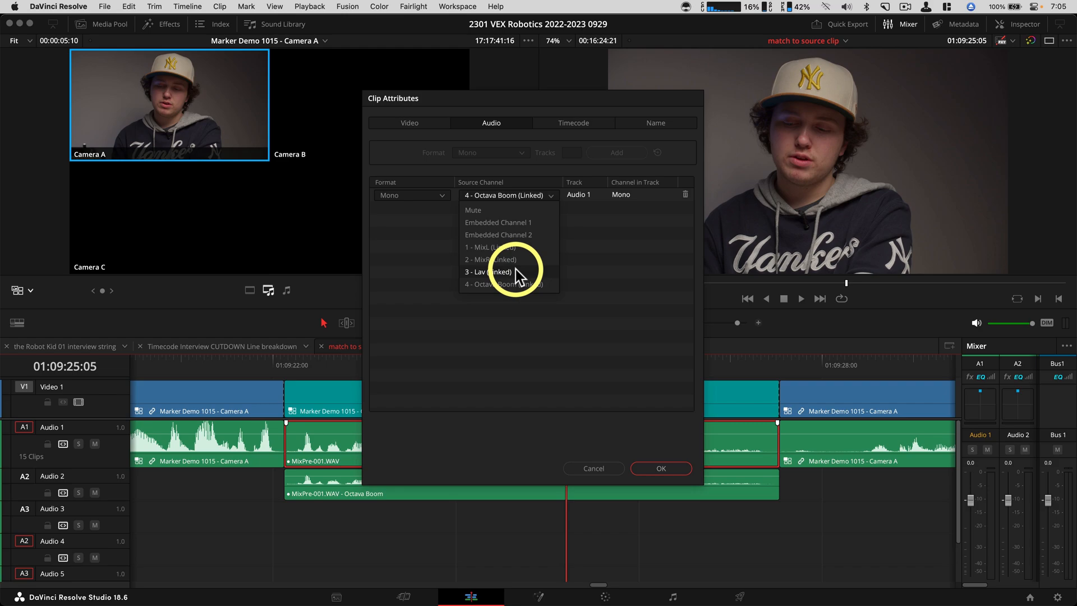